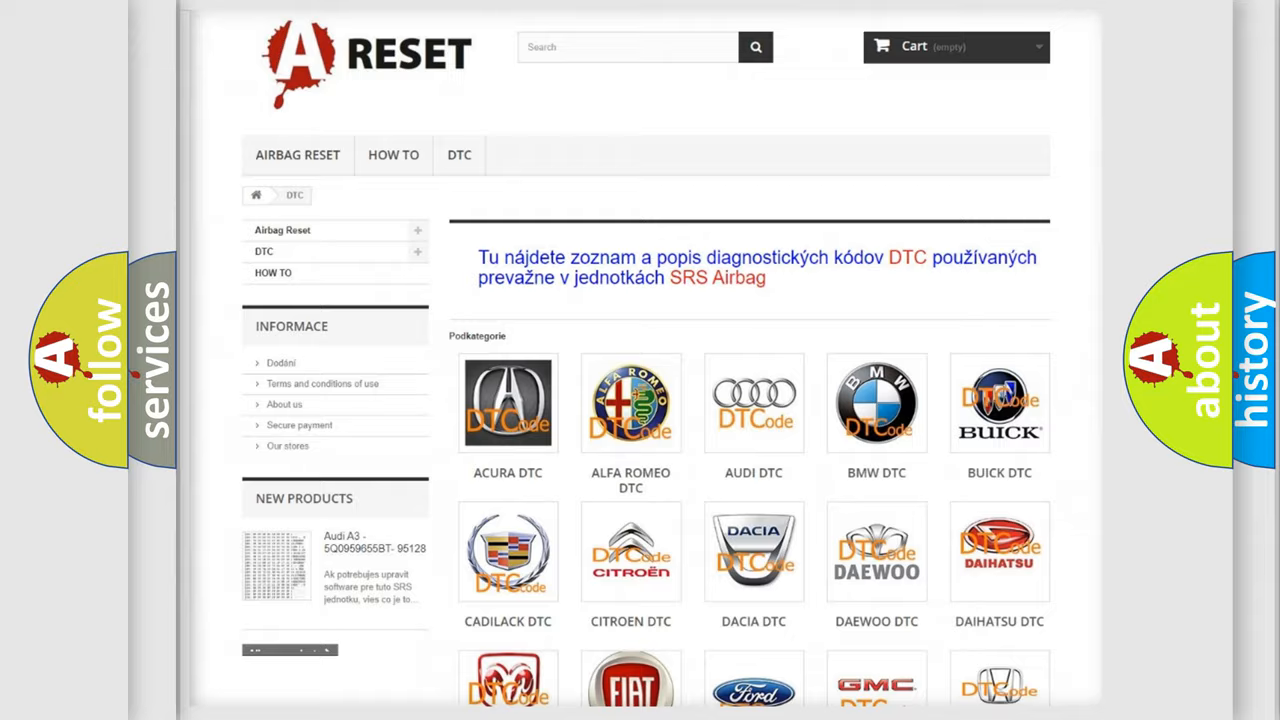
Scroll the DTC brand grid down until the Saturn DTC tile is visible.
{"action": "scroll", "scroll_direction": "down", "scroll_amount": 3}
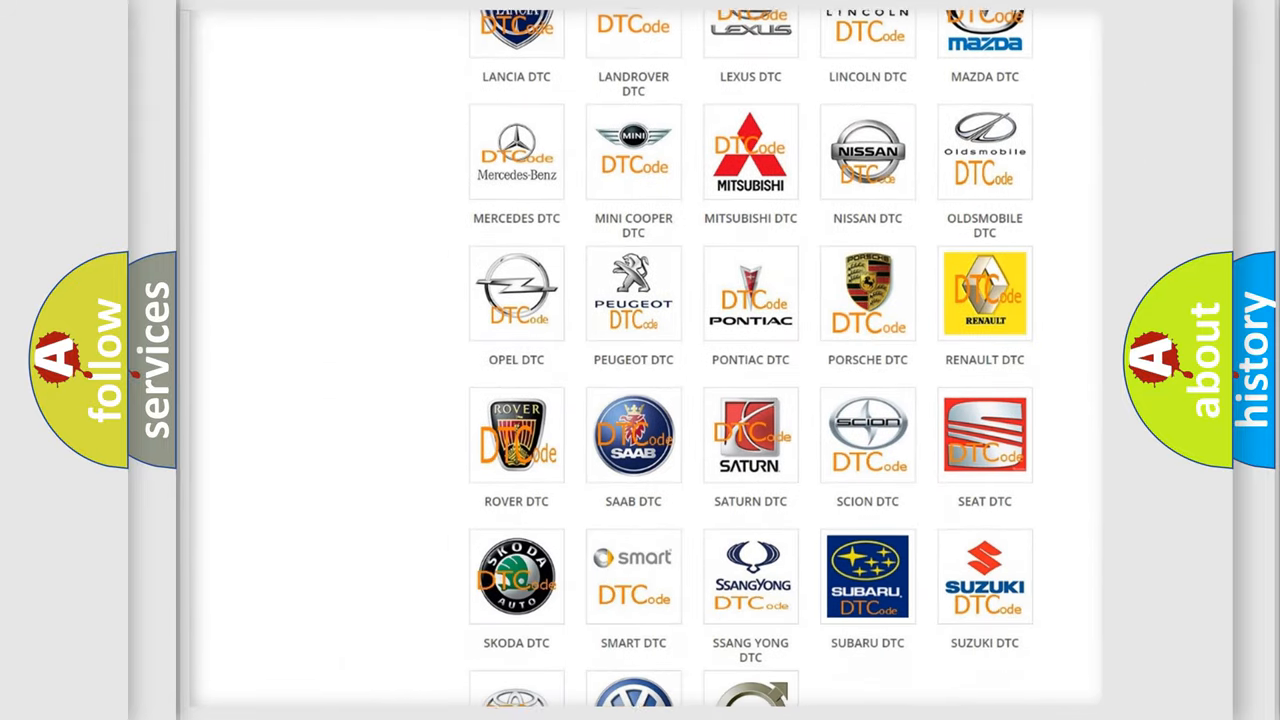
{"action": "scroll", "scroll_direction": "down", "scroll_amount": 3}
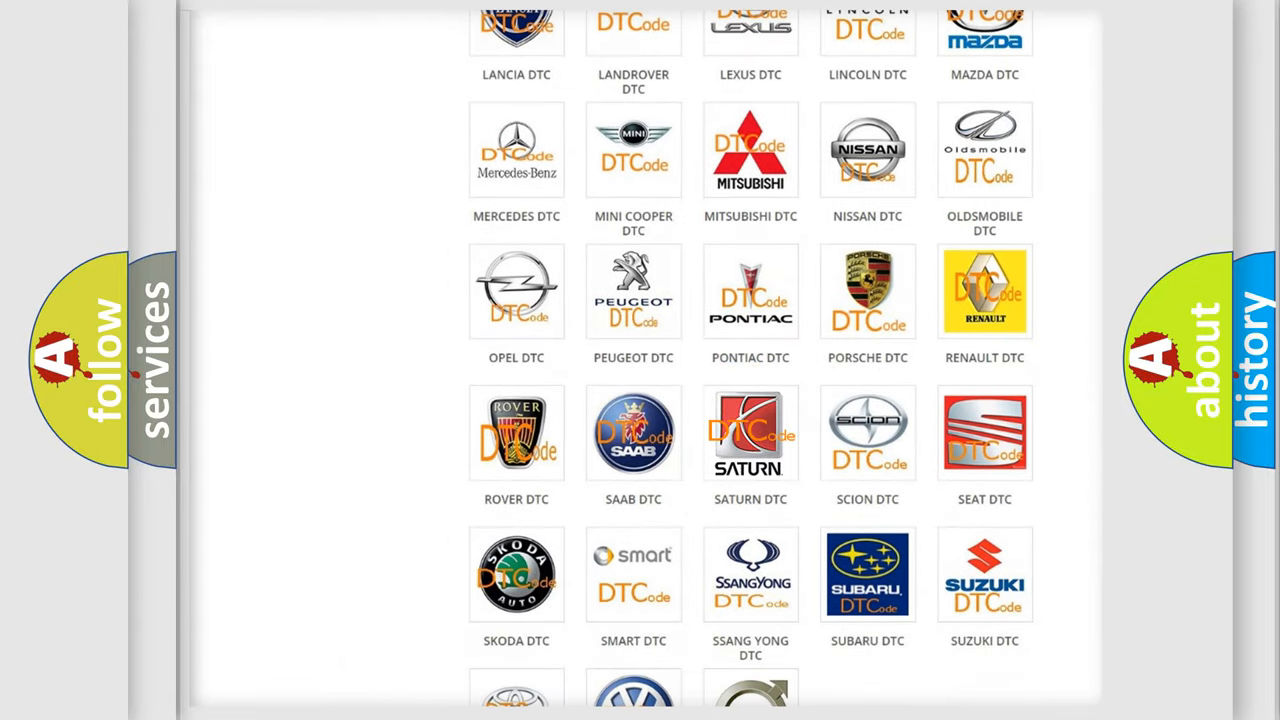
Open the Saturn DTC page and scan its code subcategories such as B0001:13 and B0002:12.
{"action": "left_click", "coordinate": [750, 432]}
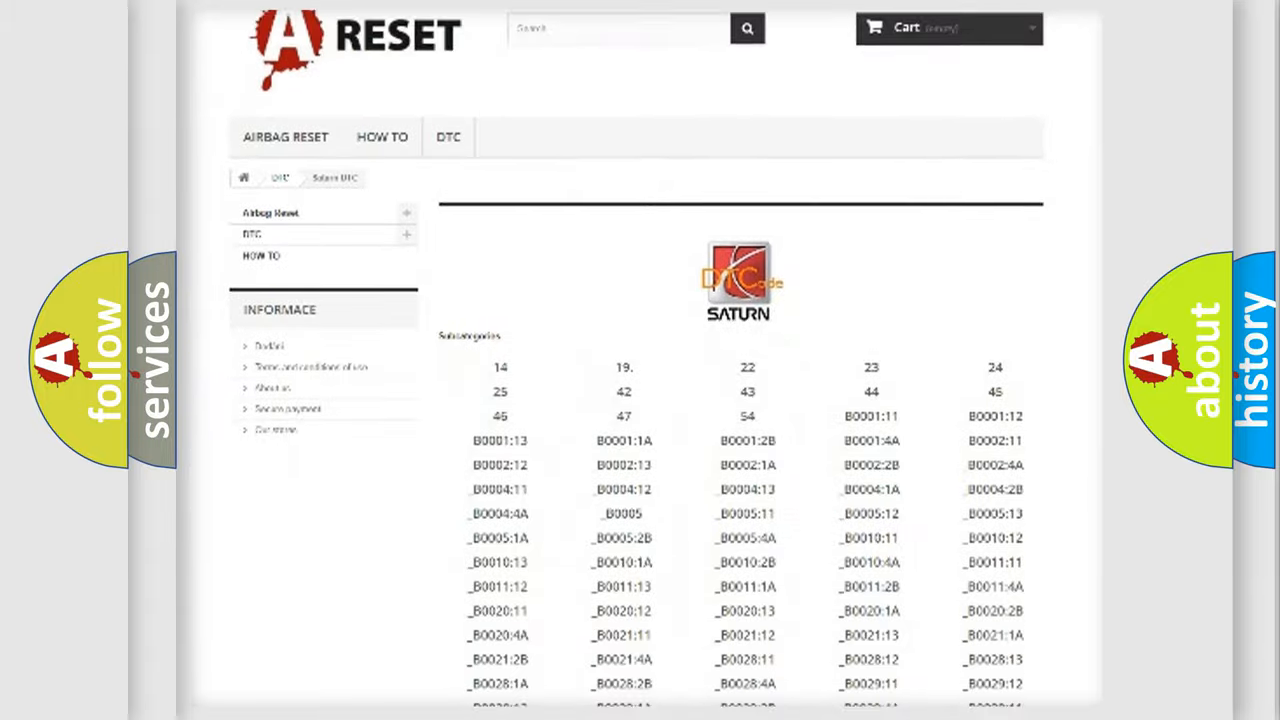
{"action": "scroll", "scroll_direction": "down", "scroll_amount": 3}
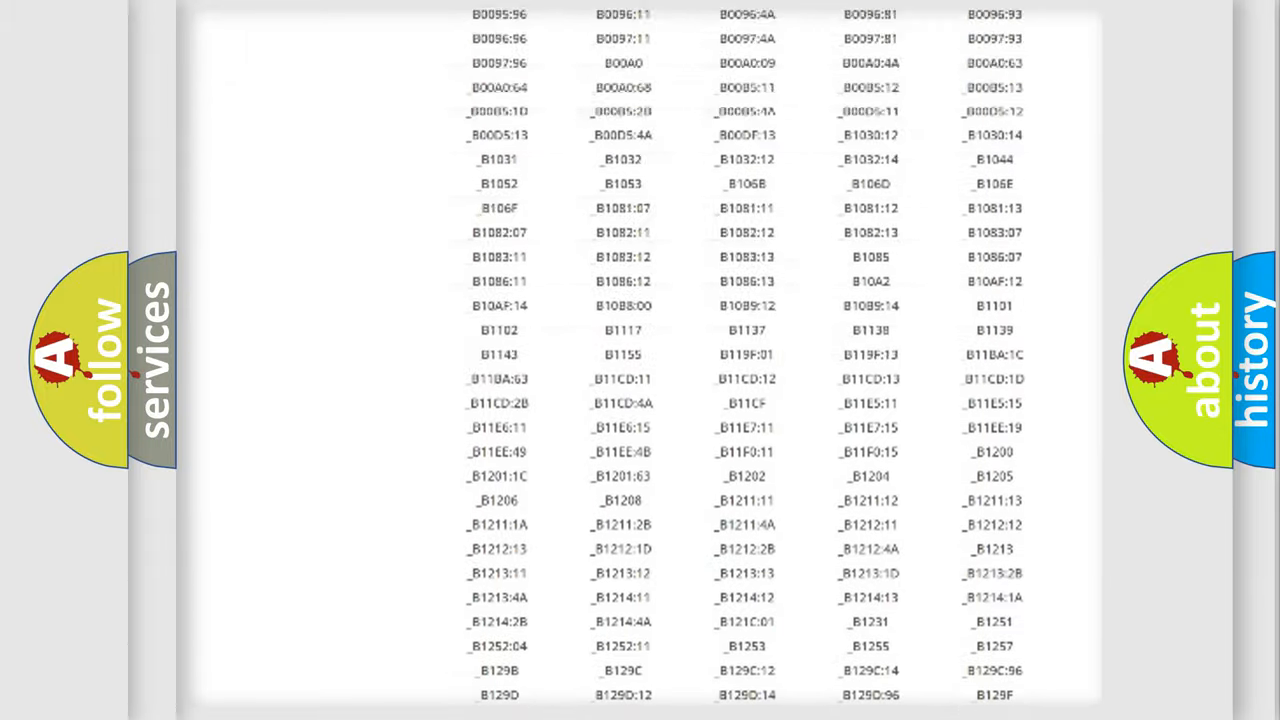
{"action": "scroll", "scroll_direction": "up", "scroll_amount": 3}
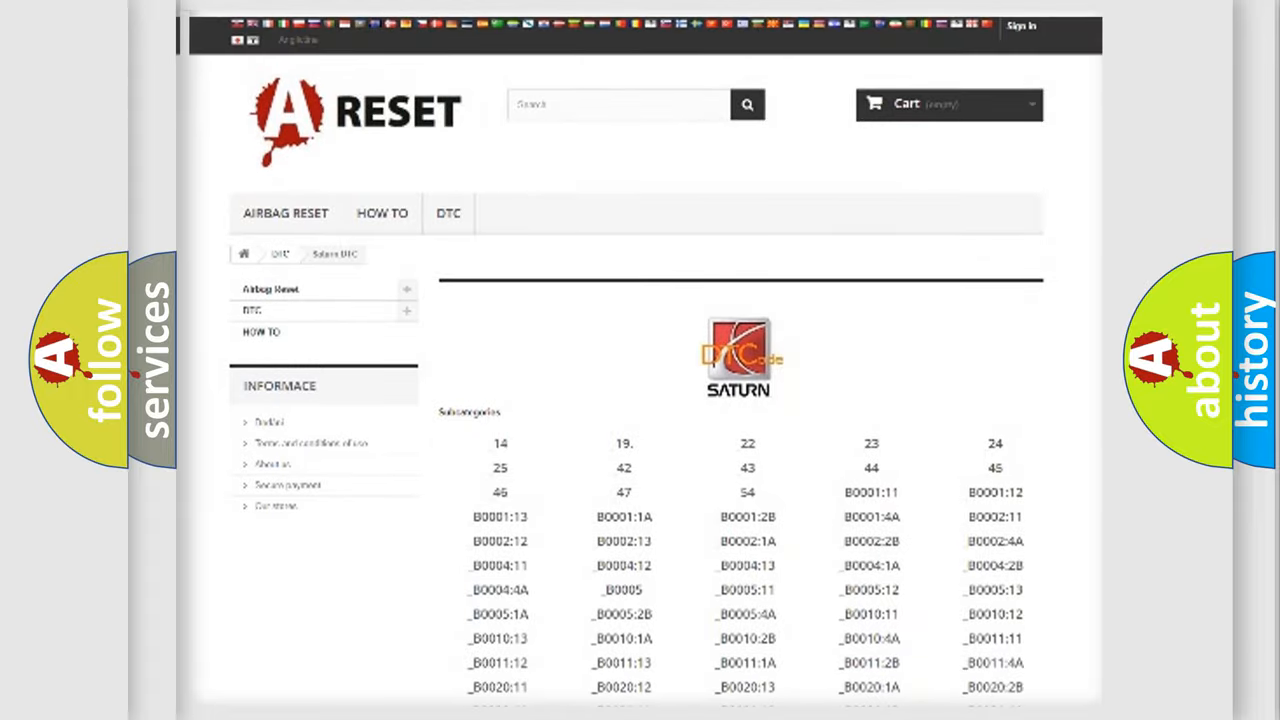